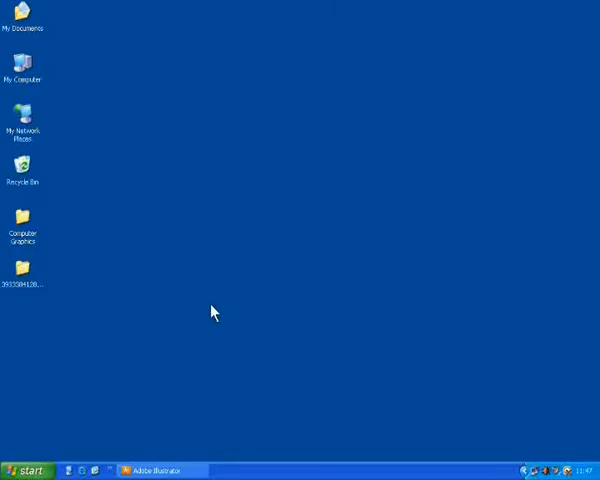
mouse_move(176, 320)
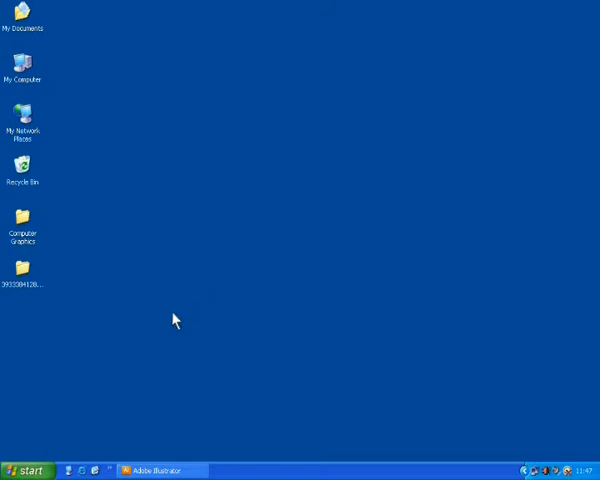
mouse_move(84, 460)
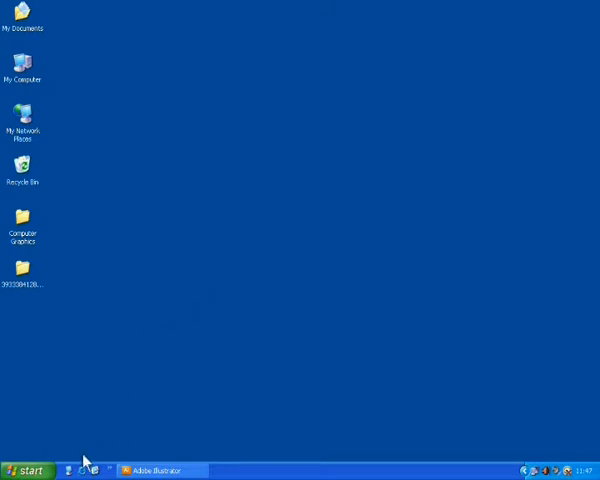
Bring up the Windows XP Start menu programs list to launch Illustrator CS3.
left_click(28, 470)
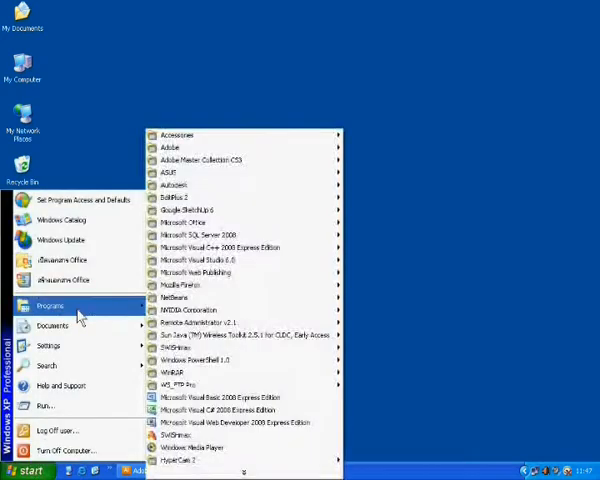
mouse_move(200, 160)
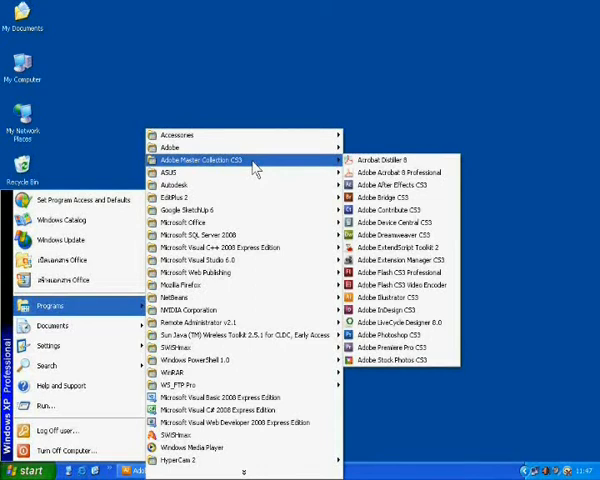
mouse_move(400, 246)
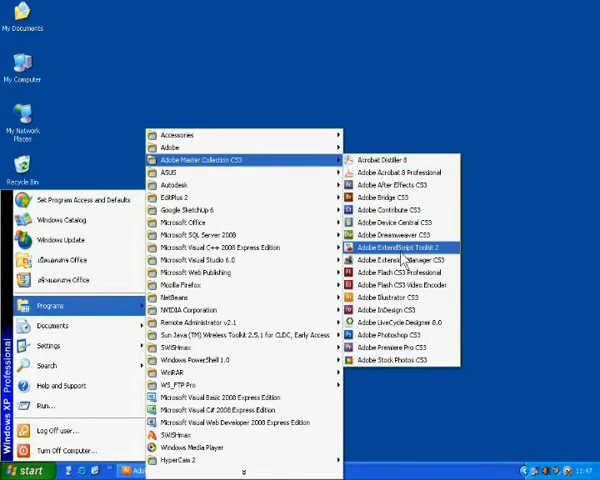
mouse_move(386, 296)
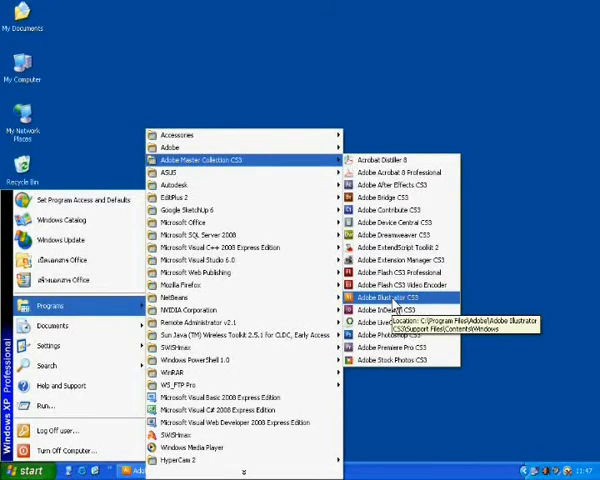
mouse_move(390, 348)
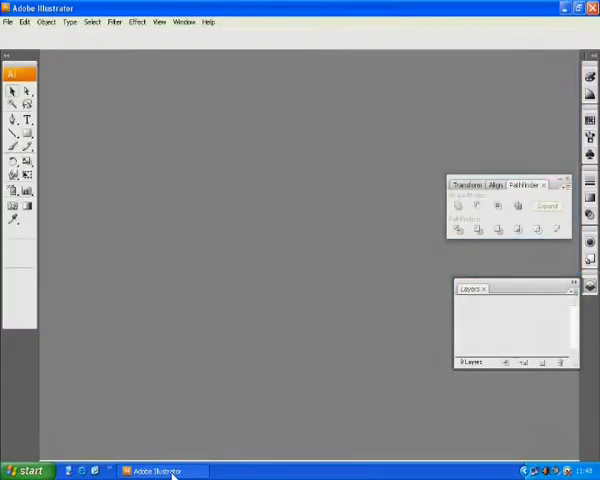
Start a new document from the File menu.
left_click(8, 20)
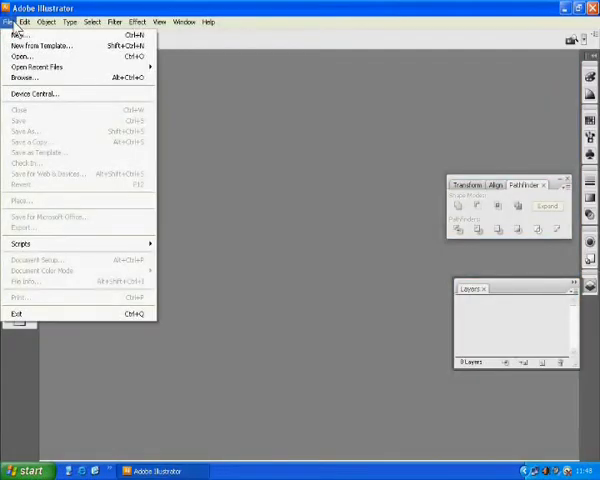
left_click(20, 34)
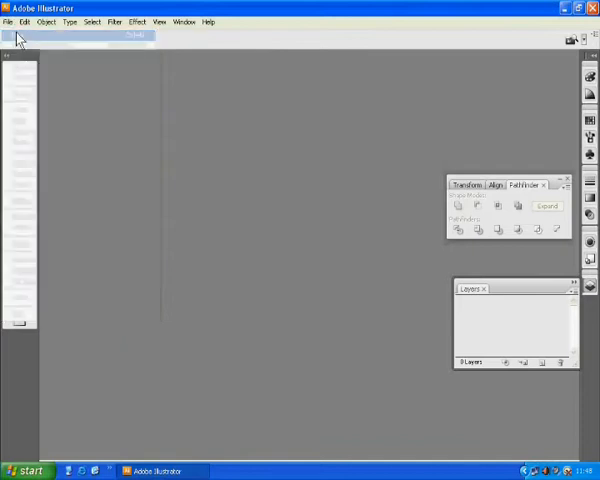
mouse_move(320, 224)
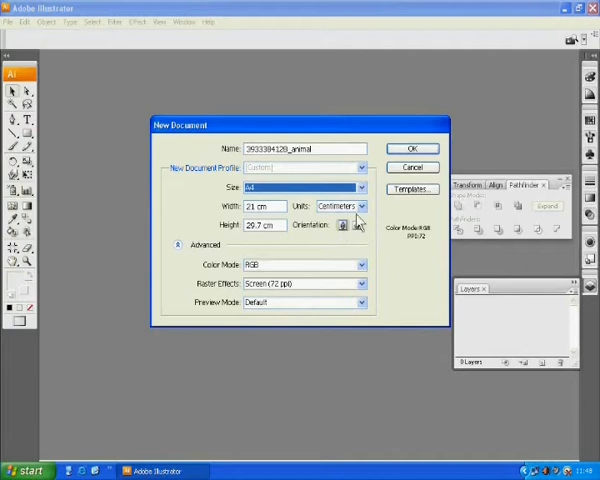
Set the new document to A4 size in centimetres with RGB colour mode.
left_click(356, 224)
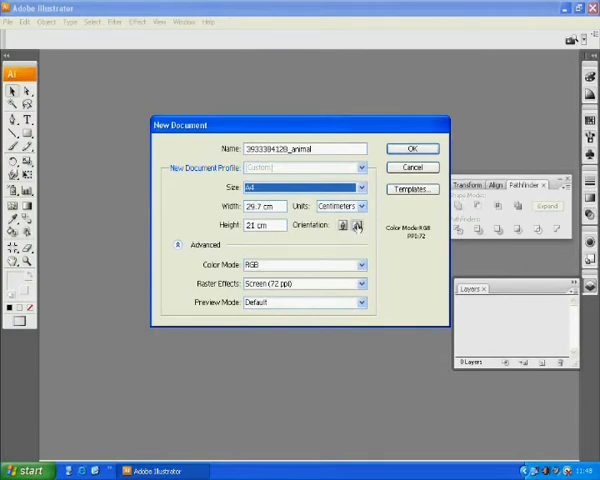
left_click(356, 224)
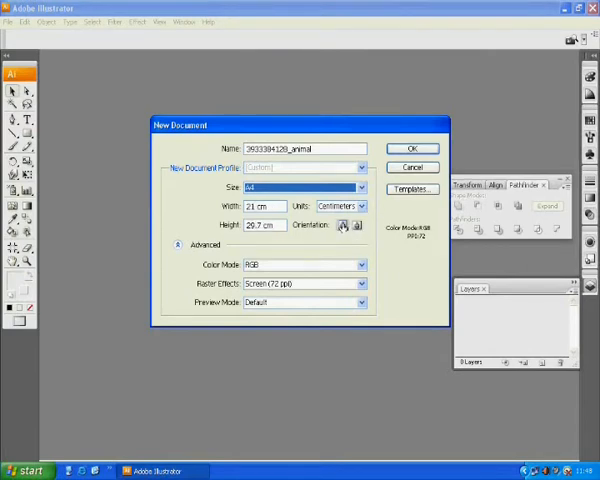
left_click(176, 244)
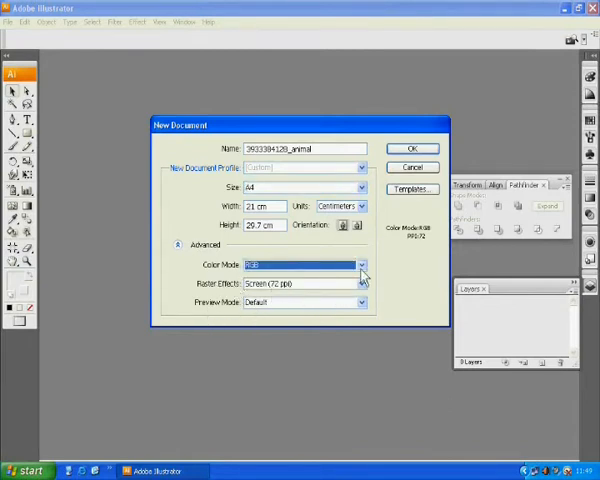
left_click(412, 148)
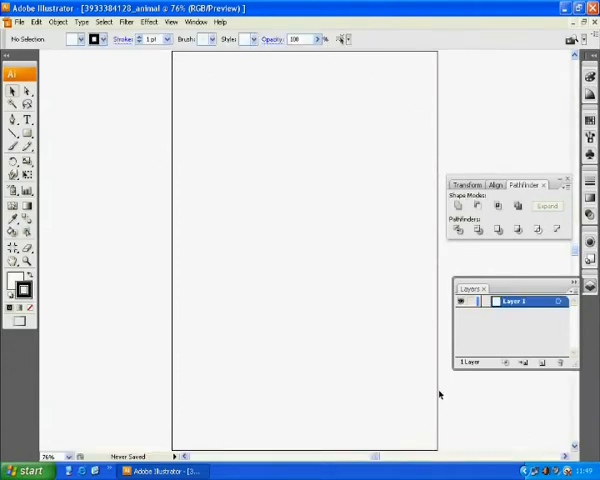
mouse_move(308, 224)
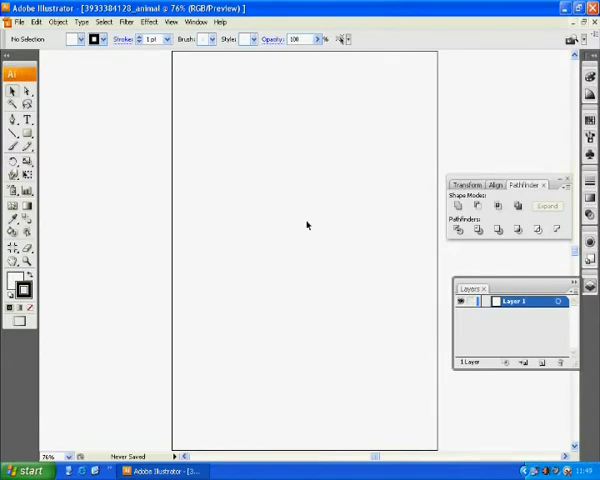
mouse_move(532, 78)
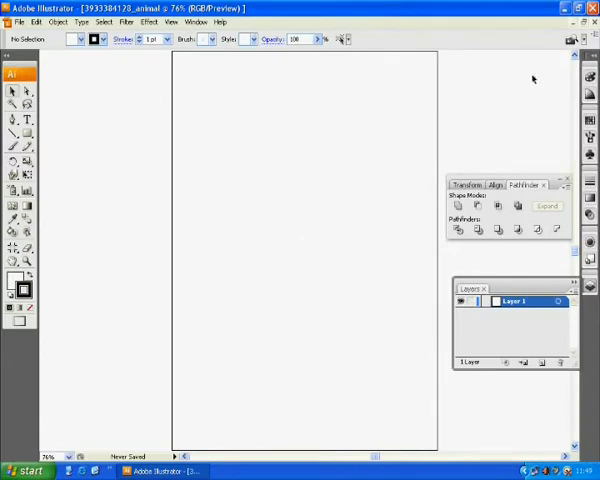
mouse_move(120, 140)
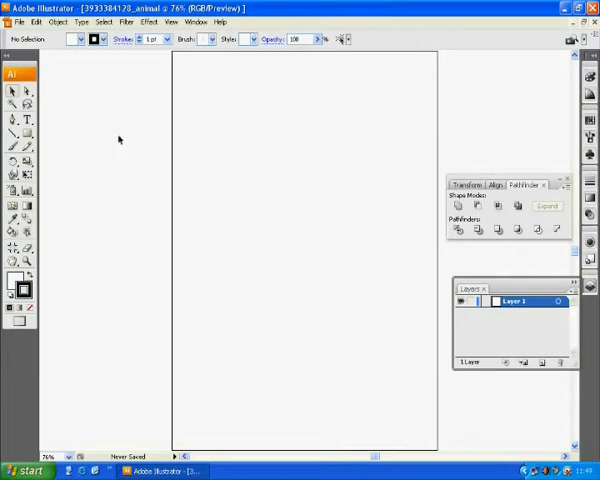
mouse_move(172, 62)
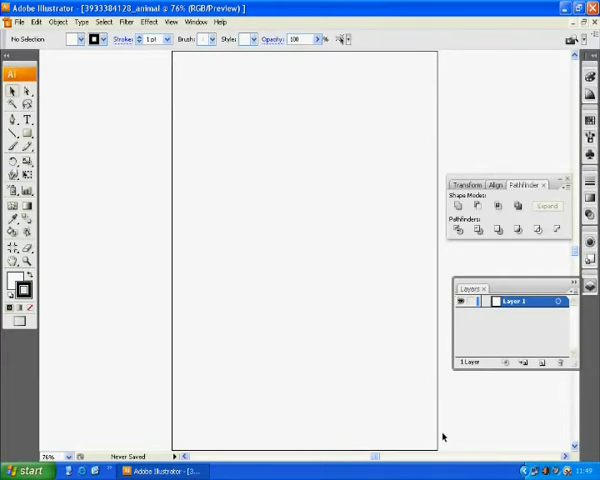
mouse_move(404, 52)
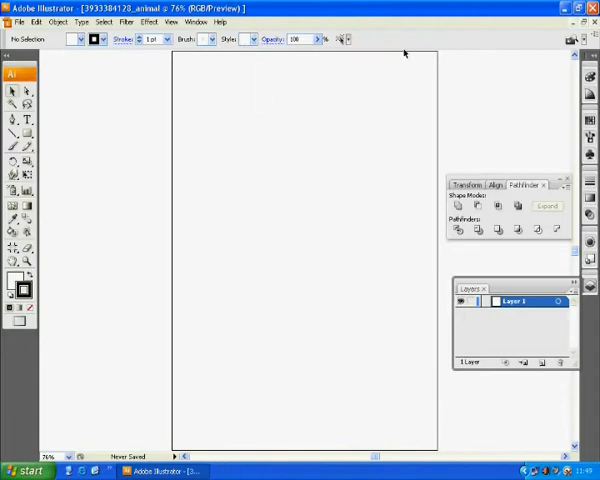
Type the name, ID number and 'Animal' heading at the top-left of the page.
left_click(12, 120)
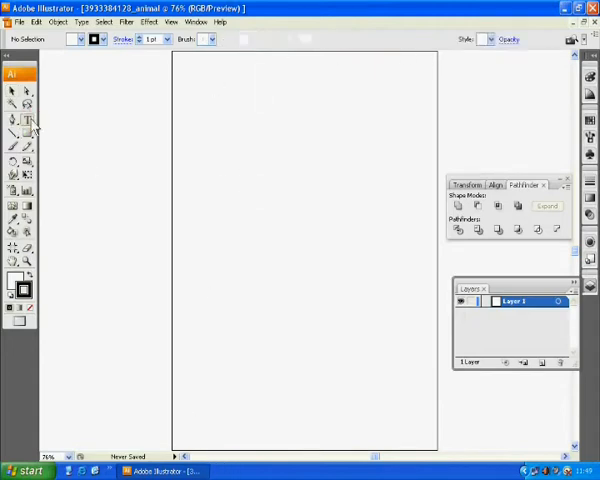
left_click(24, 122)
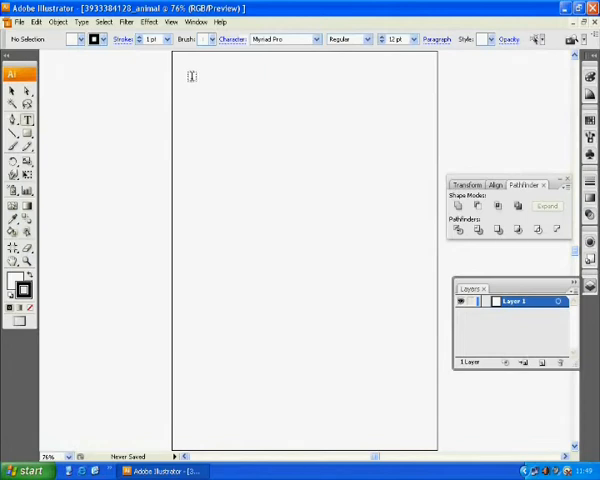
mouse_move(212, 76)
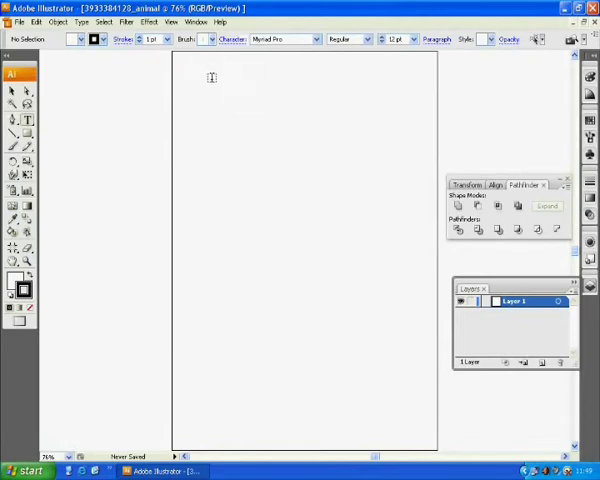
left_click(26, 122)
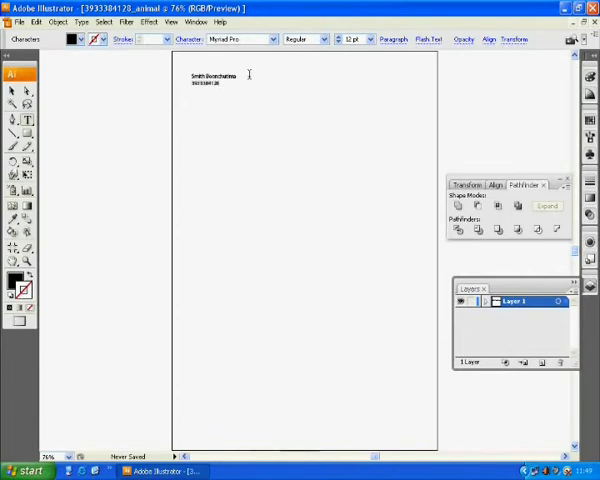
key("Return")
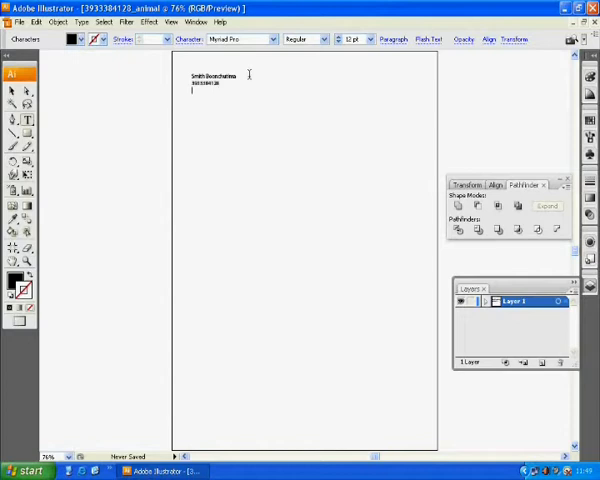
type("anim")
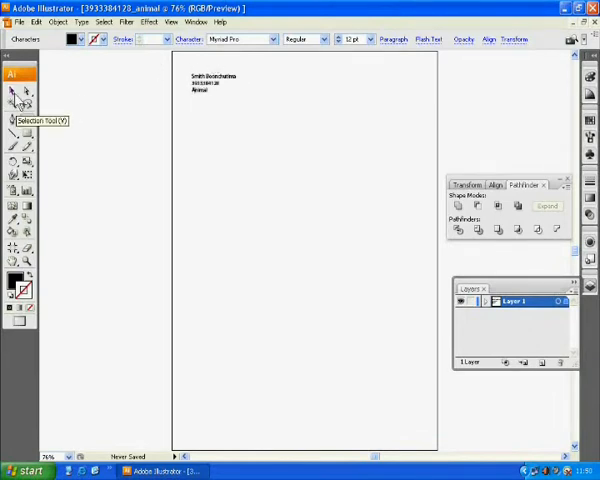
Enlarge the header text block's font size and deselect it.
left_click(204, 82)
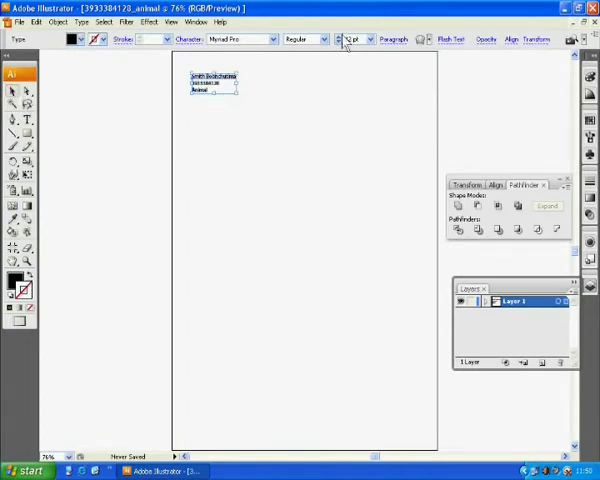
left_click(368, 40)
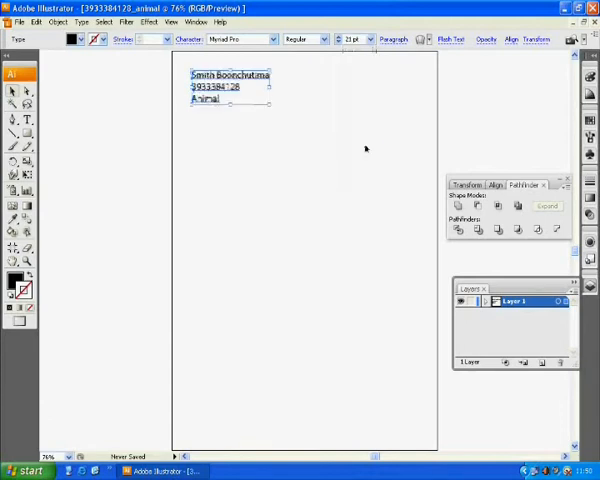
left_click(302, 142)
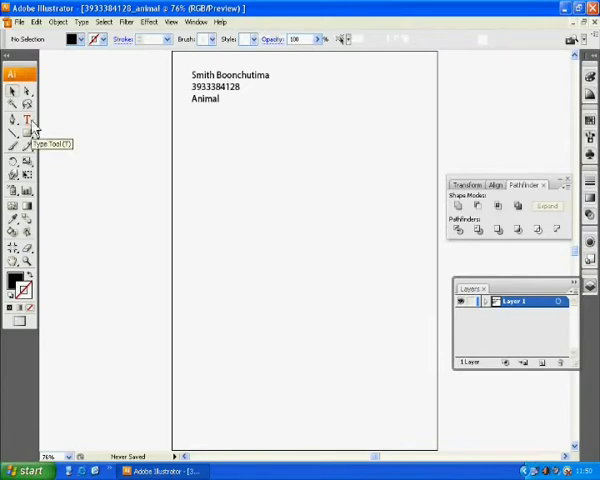
Type a single letter O near the page centre and drag its frame larger.
left_click(12, 120)
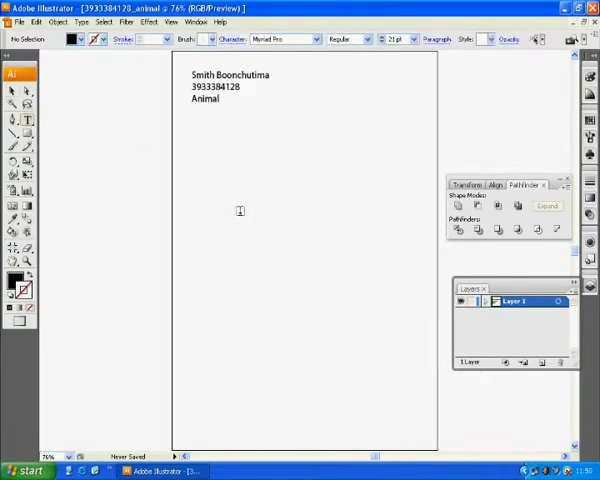
left_click(240, 212)
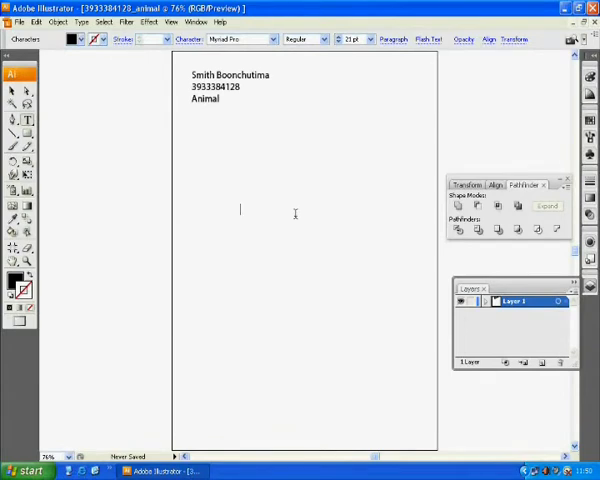
type("d")
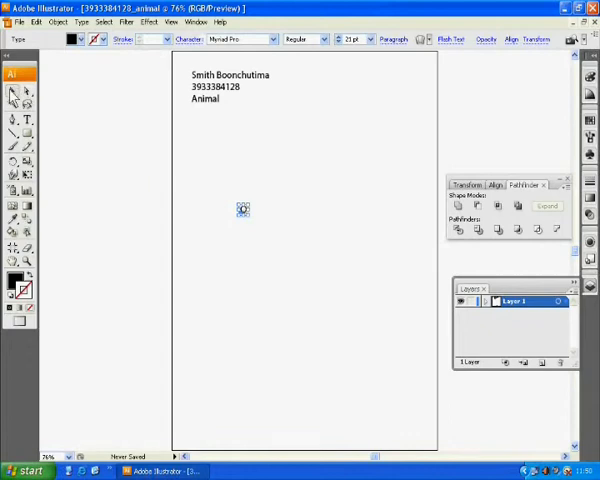
mouse_move(12, 96)
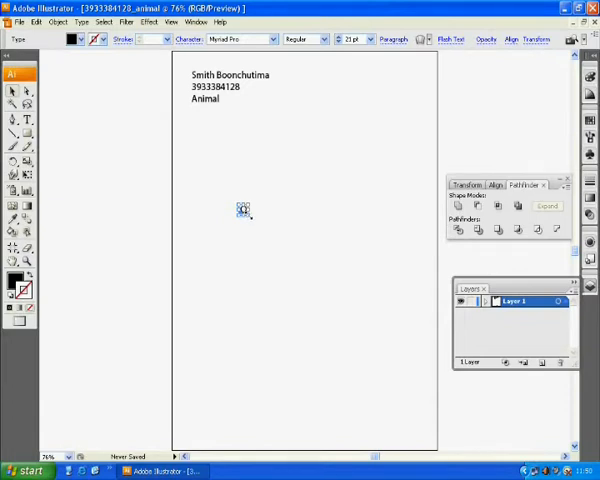
left_click_drag(242, 210, 308, 344)
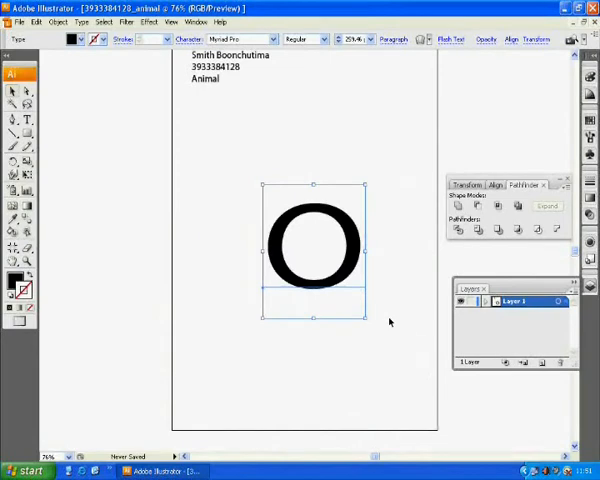
mouse_move(368, 316)
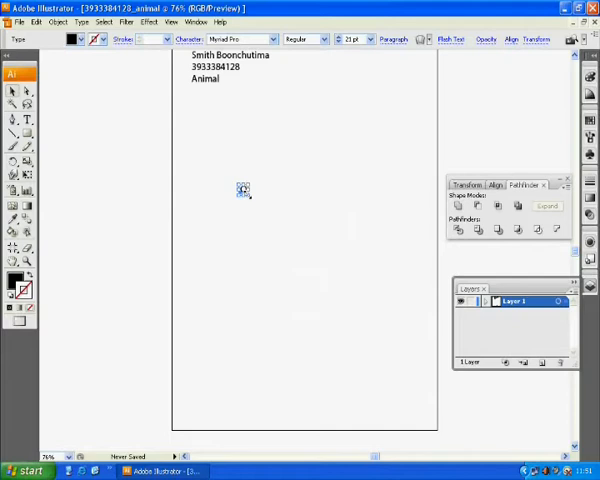
Resize the O's frame and set it in Century Gothic so it reads as a round ring.
left_click_drag(244, 190, 360, 320)
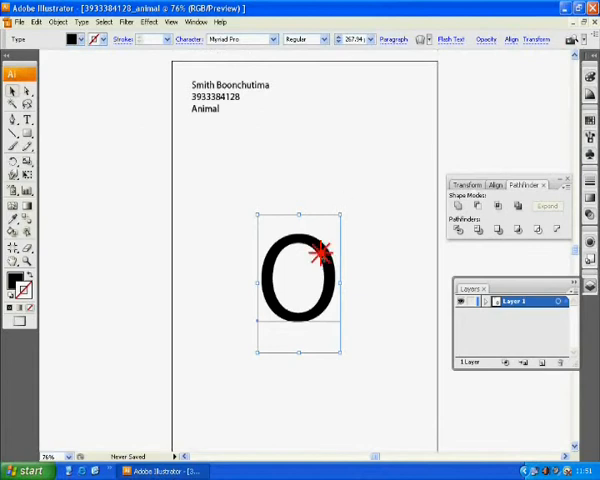
left_click_drag(300, 278, 244, 200)
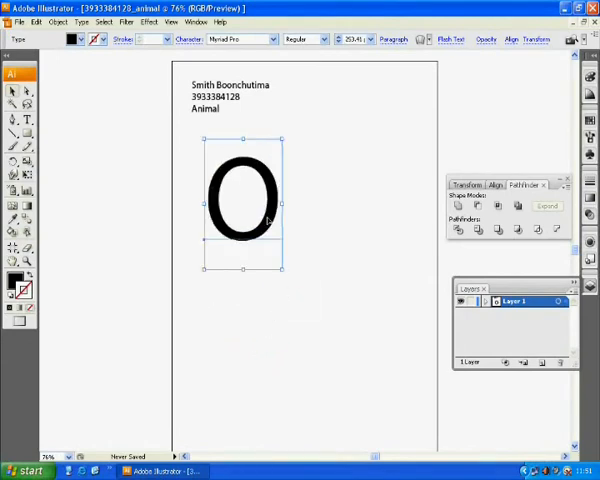
left_click(276, 40)
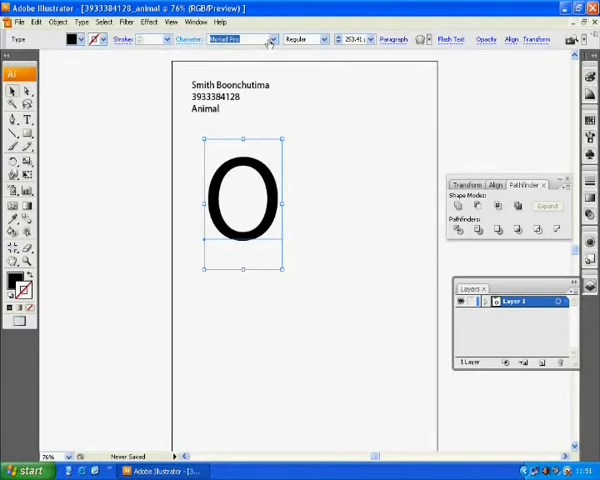
left_click(270, 40)
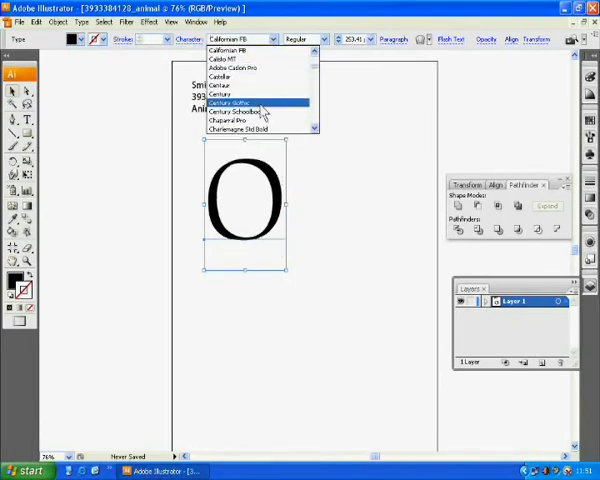
left_click(248, 104)
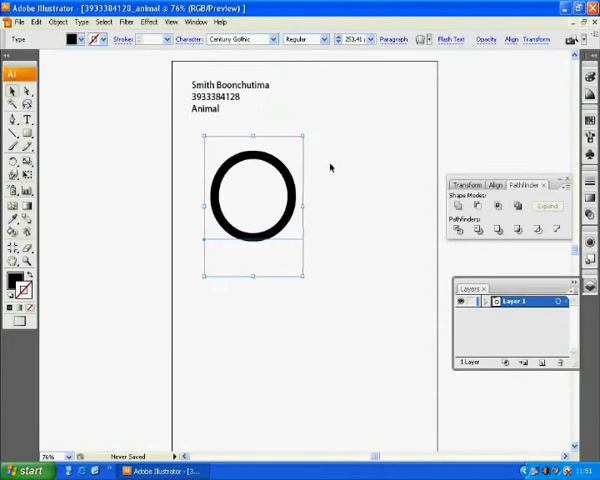
mouse_move(280, 168)
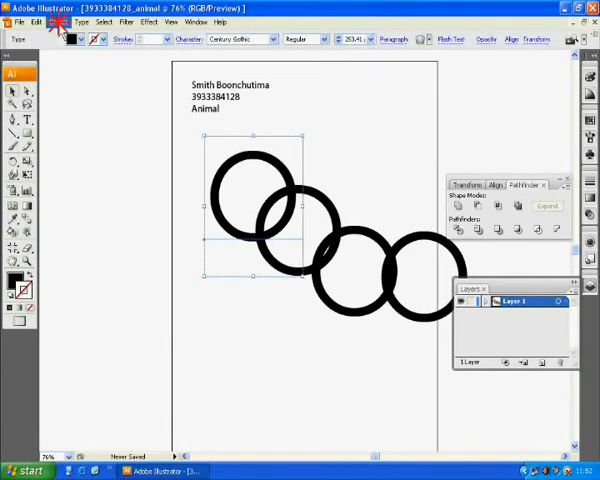
left_click(52, 22)
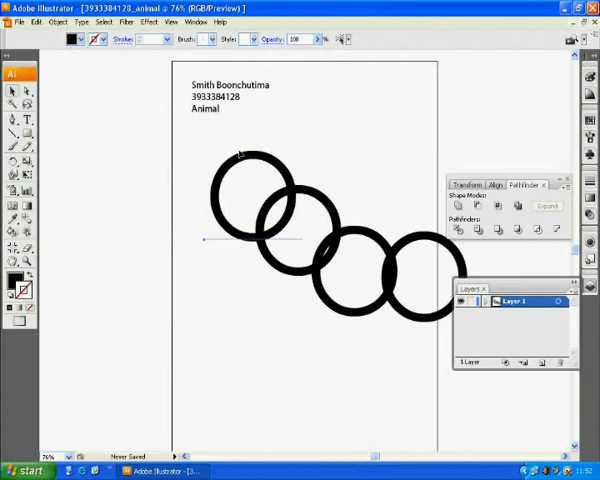
Convert the first and second O rings to outlines via the text commands.
left_click(80, 22)
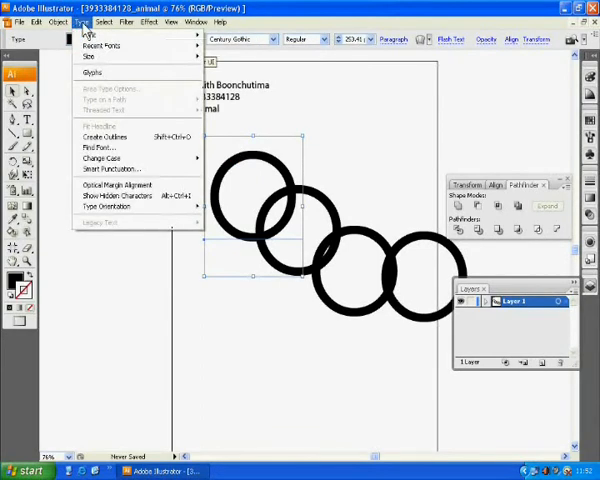
mouse_move(104, 136)
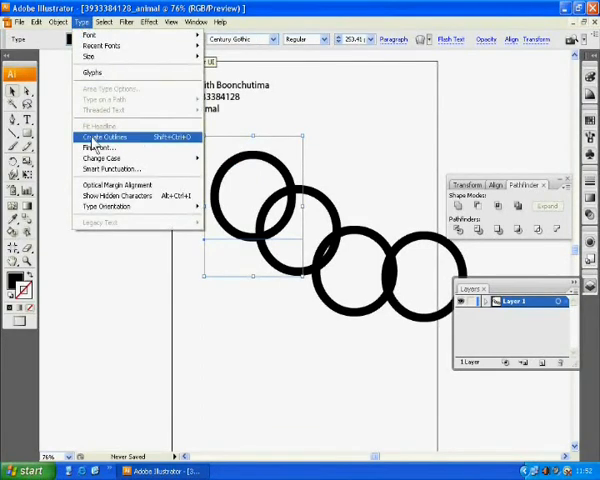
left_click(104, 136)
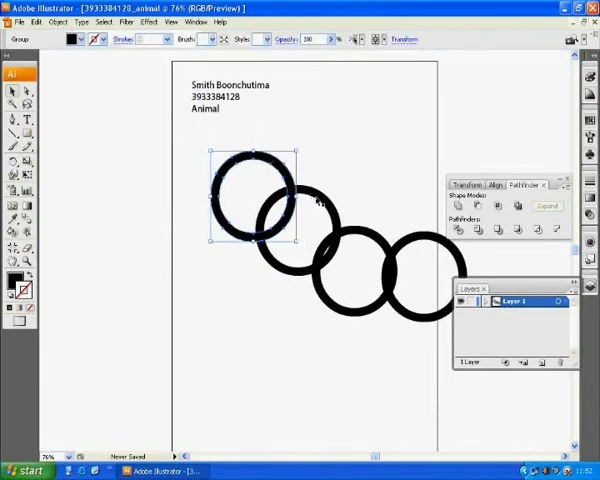
left_click(82, 22)
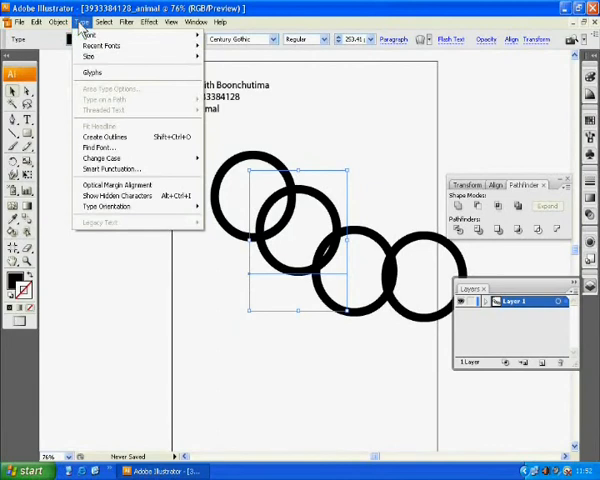
left_click(104, 136)
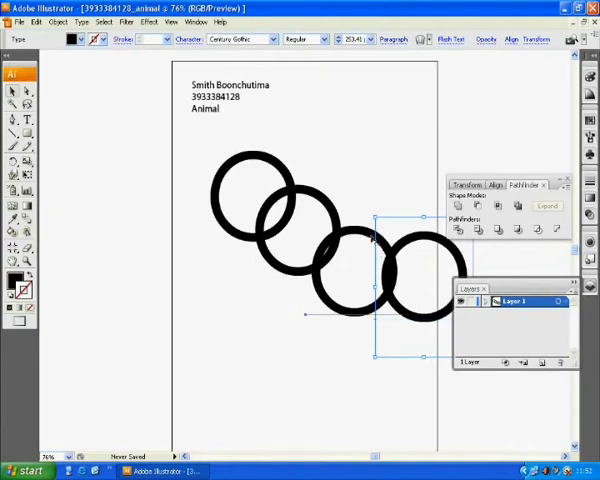
Select the remaining rings and convert the last O to outlines with Create Outlines.
left_click(376, 172)
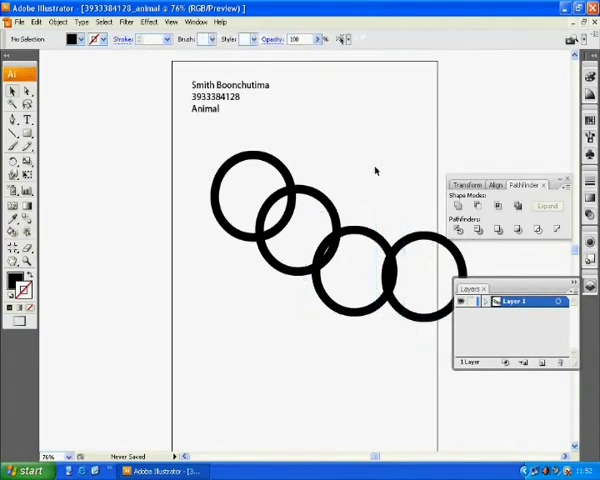
left_click(250, 200)
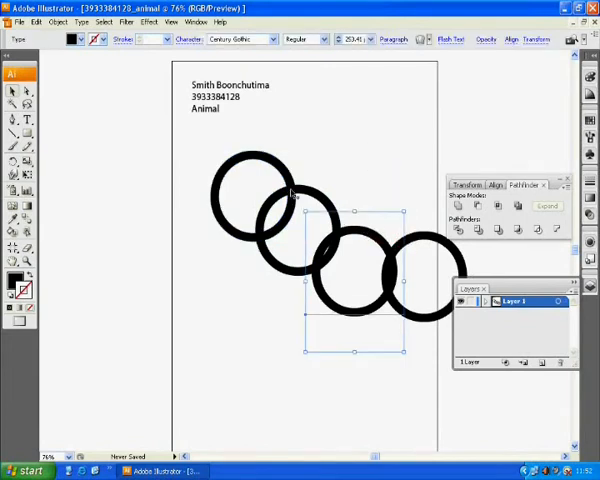
left_click(80, 22)
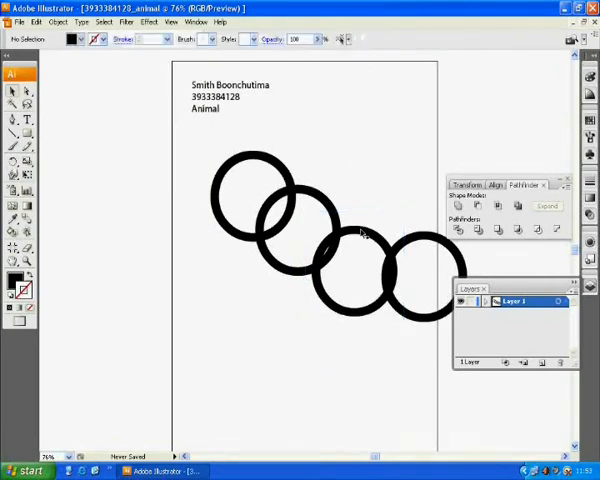
right_click(350, 240)
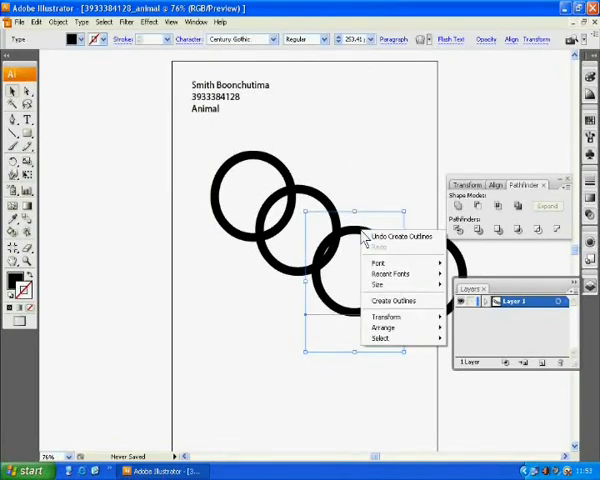
mouse_move(392, 300)
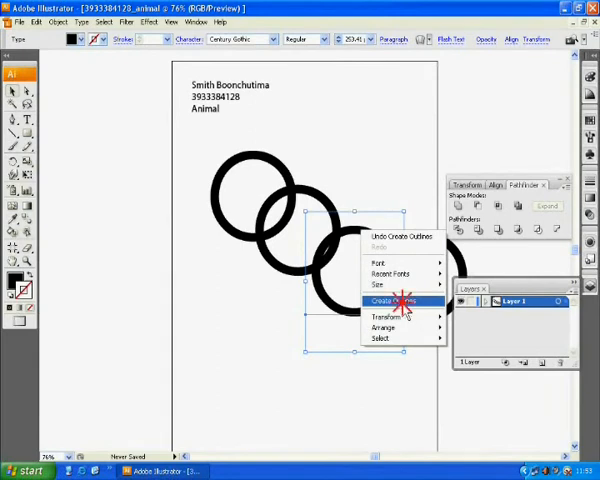
left_click(388, 300)
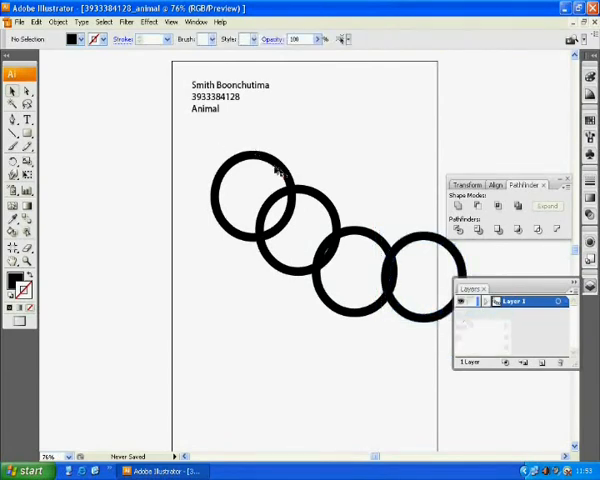
left_click(230, 200)
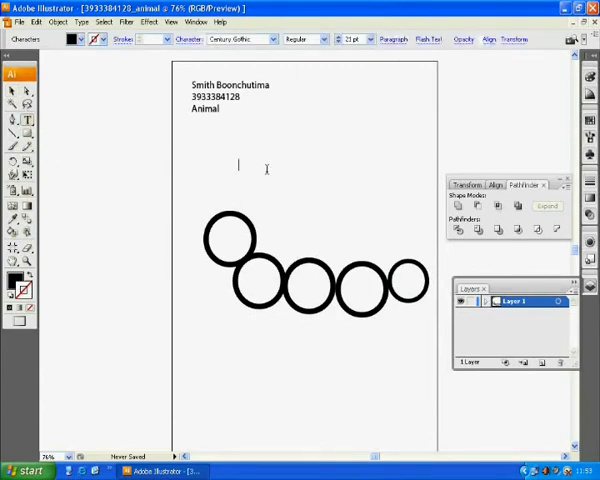
Type a V, move it atop the first circle as antennae and convert it to outlines.
type("v")
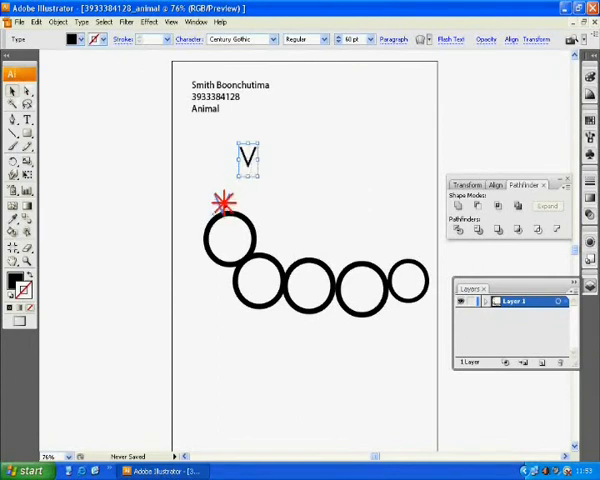
left_click_drag(244, 160, 222, 204)
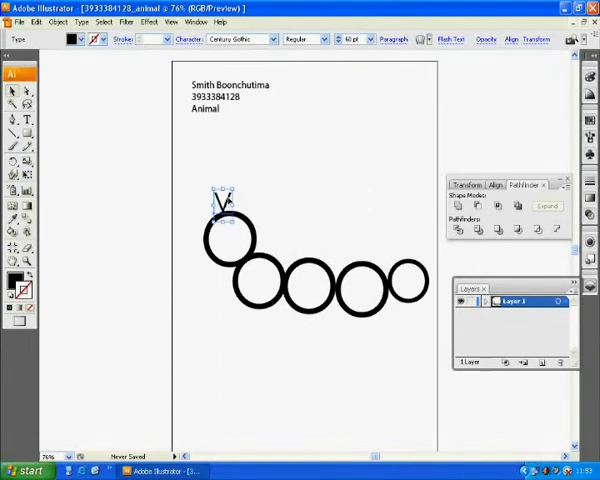
right_click(220, 204)
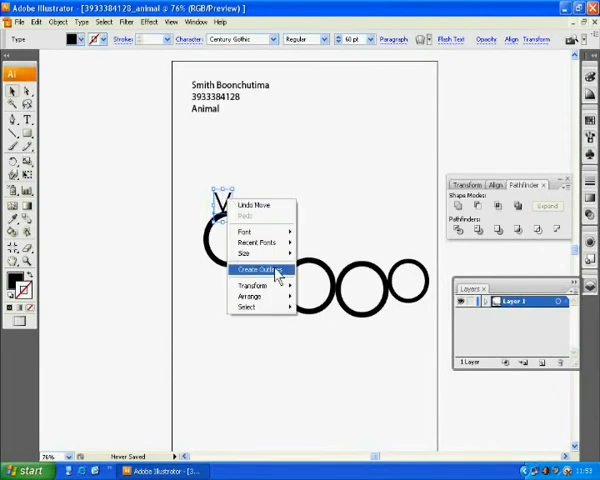
left_click(256, 270)
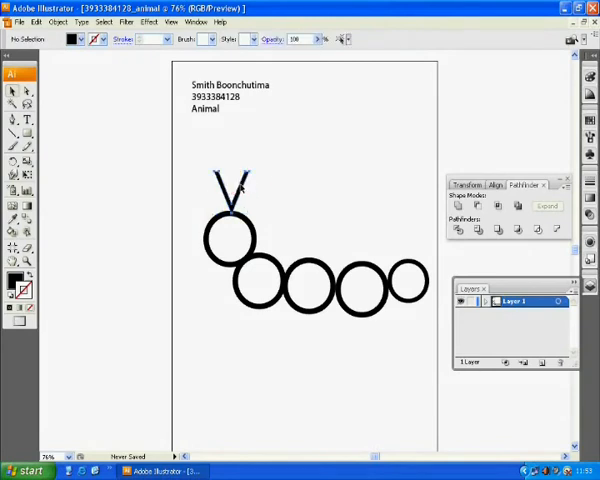
left_click(232, 190)
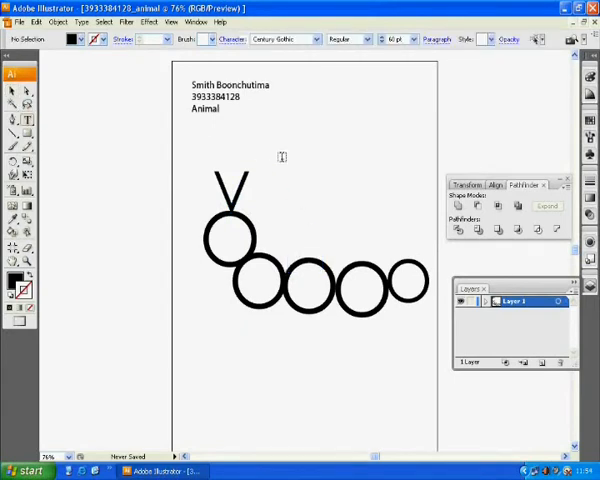
Type an M and drag it beneath the body circles as the worm's legs.
type("M")
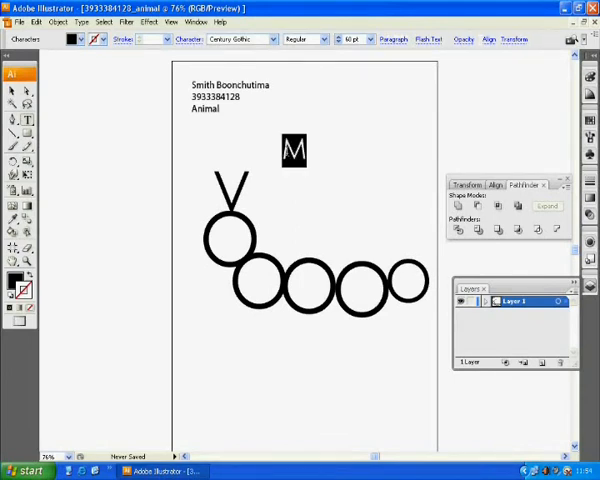
left_click(292, 150)
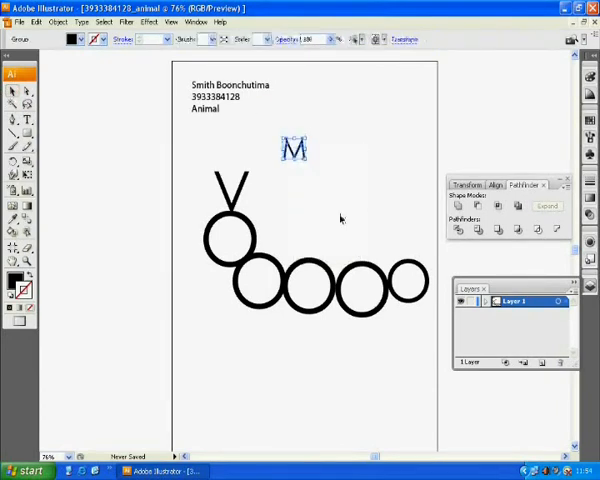
left_click(264, 302)
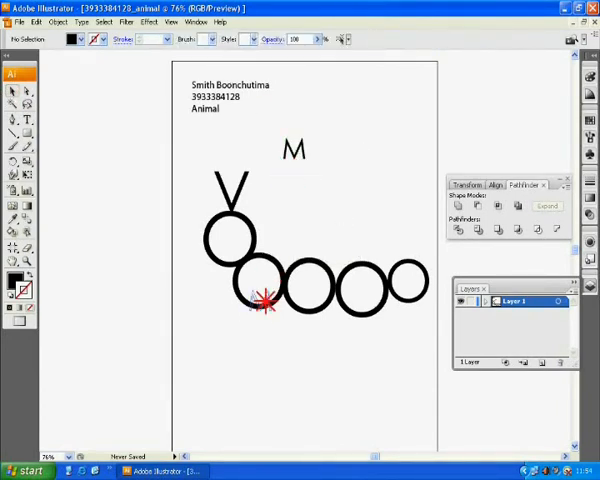
left_click_drag(292, 150, 256, 314)
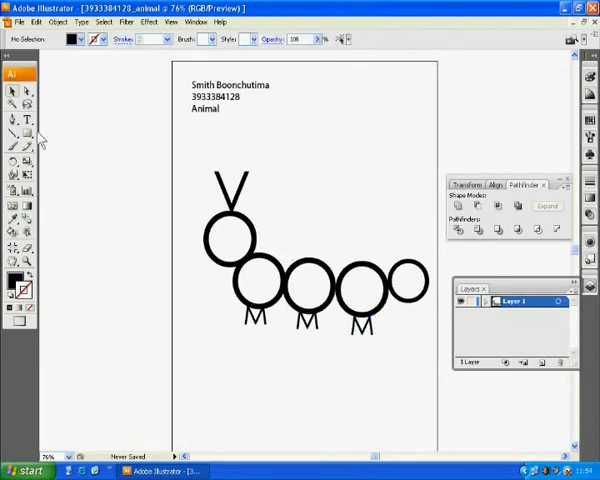
left_click(24, 122)
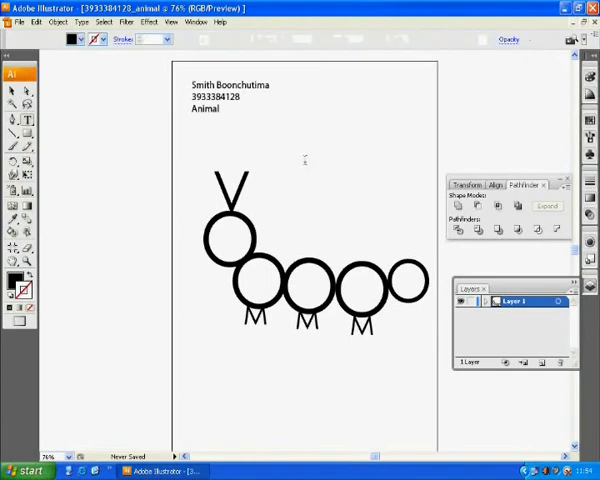
Type a period dot and place it inside the head circle as an eye.
left_click(12, 116)
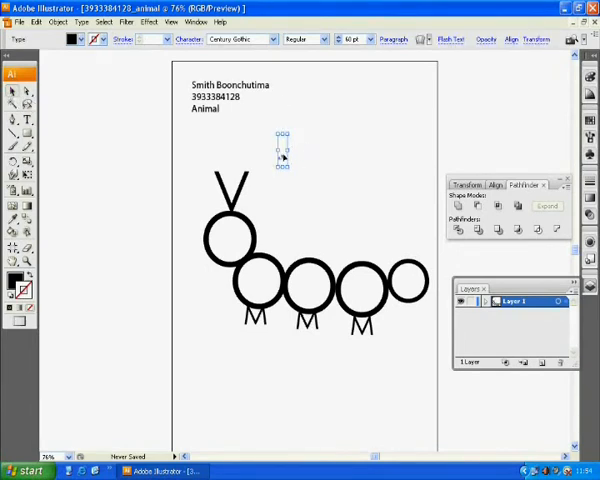
left_click(304, 200)
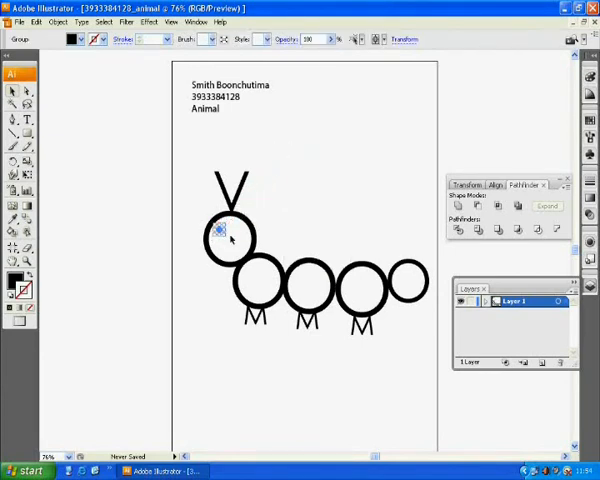
left_click(320, 400)
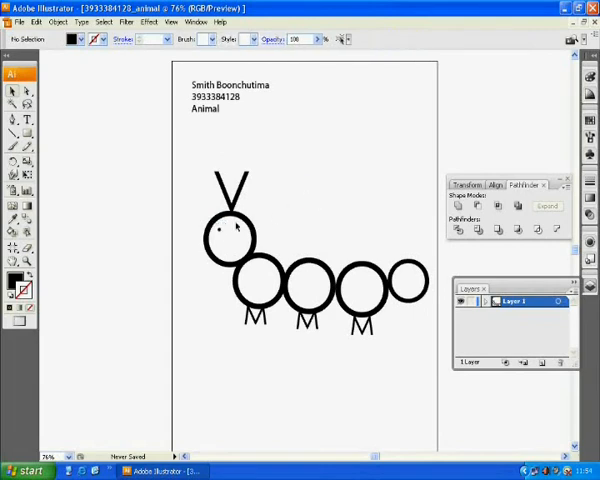
left_click(218, 232)
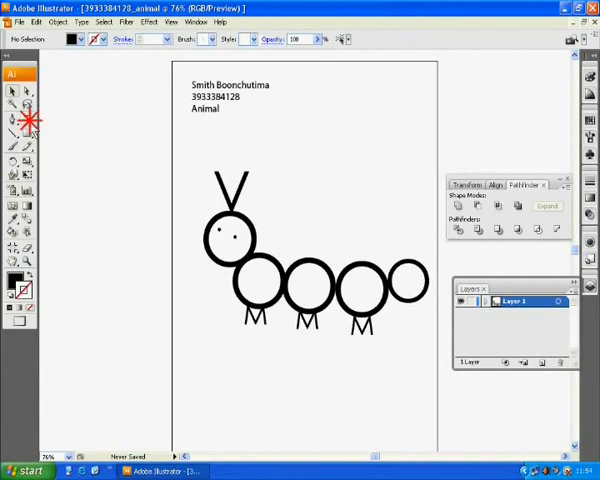
Type a ) bracket, outline it and move it below the eyes as the smile.
left_click(24, 104)
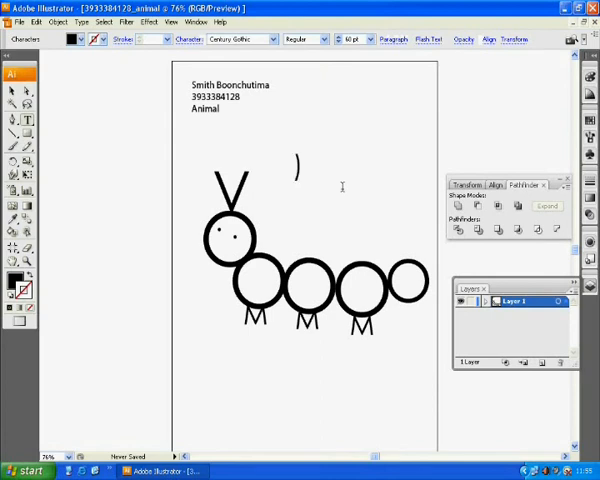
left_click(296, 164)
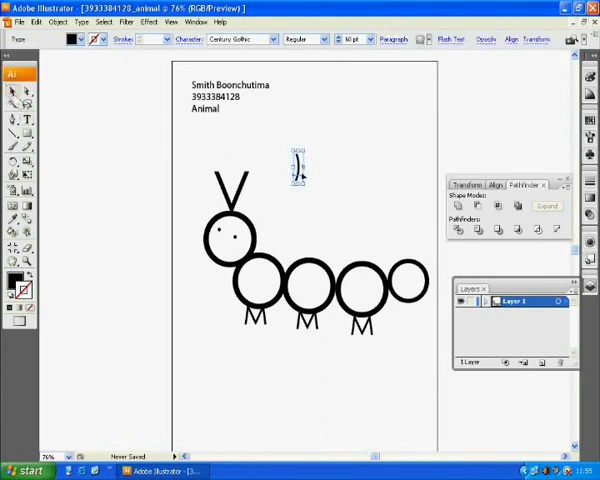
right_click(296, 164)
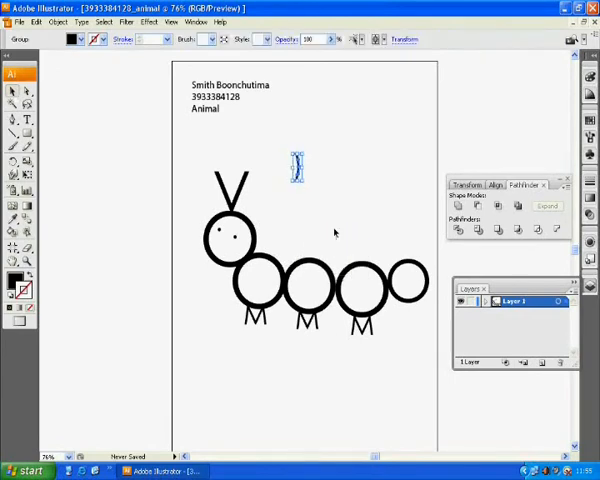
mouse_move(80, 168)
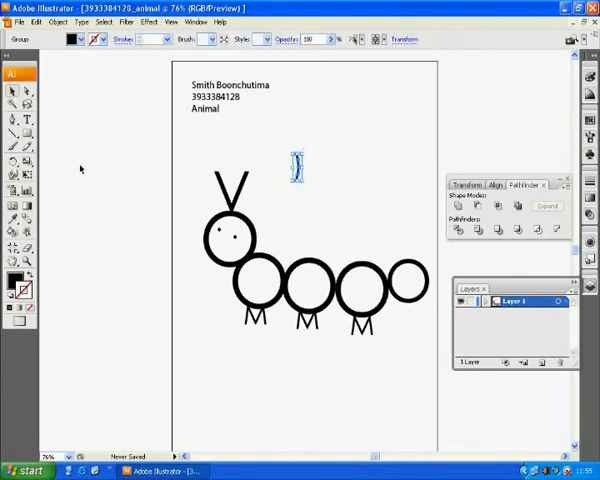
mouse_move(12, 170)
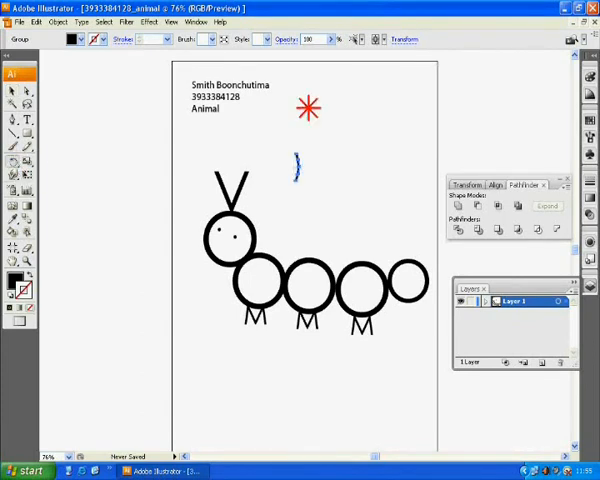
left_click_drag(308, 108, 330, 186)
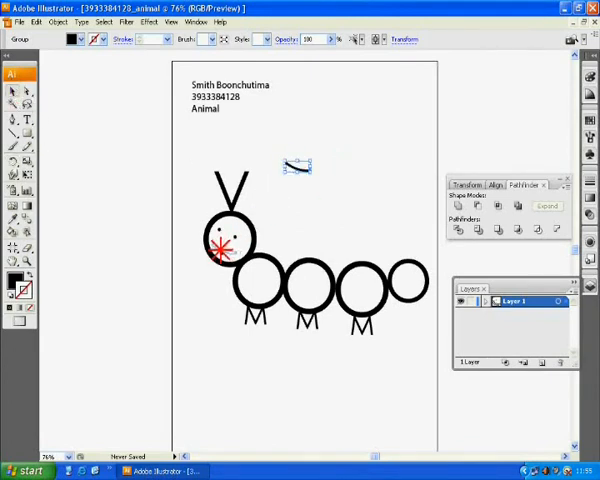
left_click(304, 230)
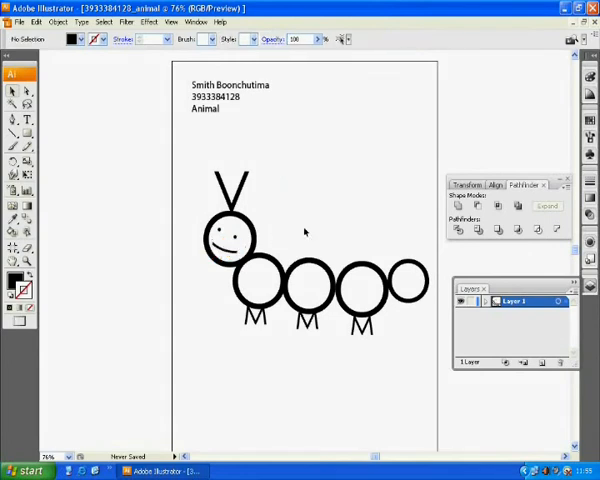